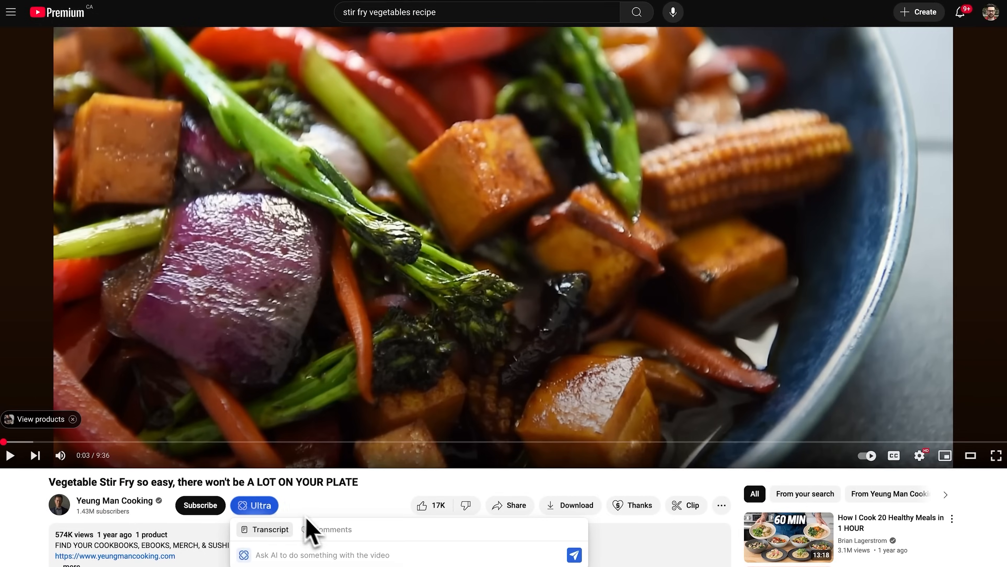
Draft 'Create an organized' on the stir fry video, then start 'Give me a poin' on the Wikipedia article
type("Create an organized")
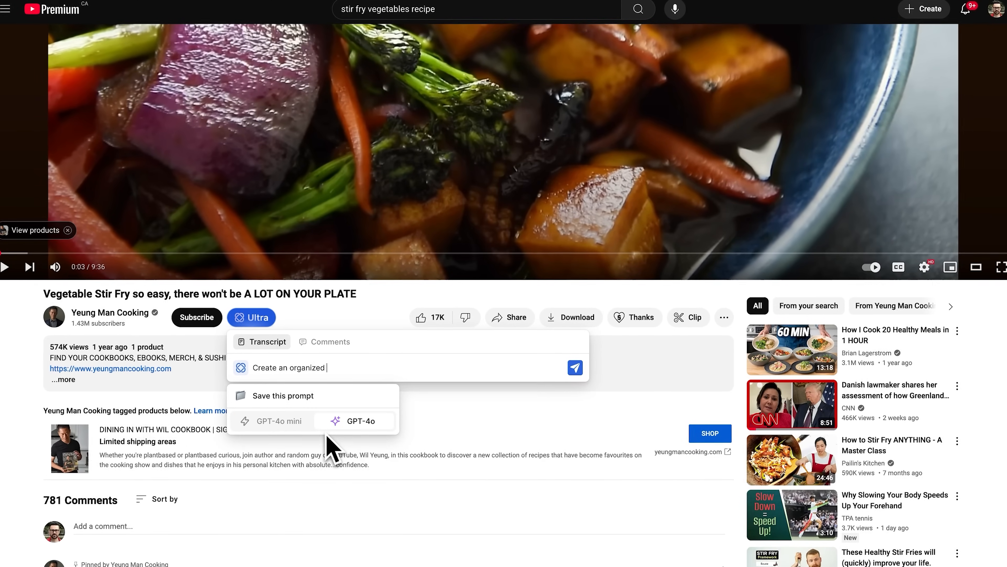
left_click(574, 368)
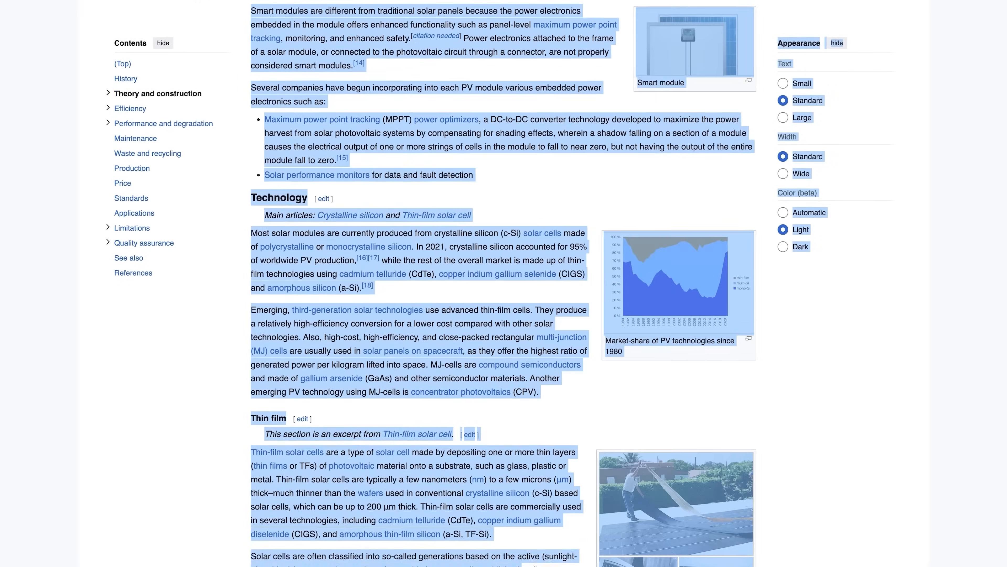
type("Give me a poin")
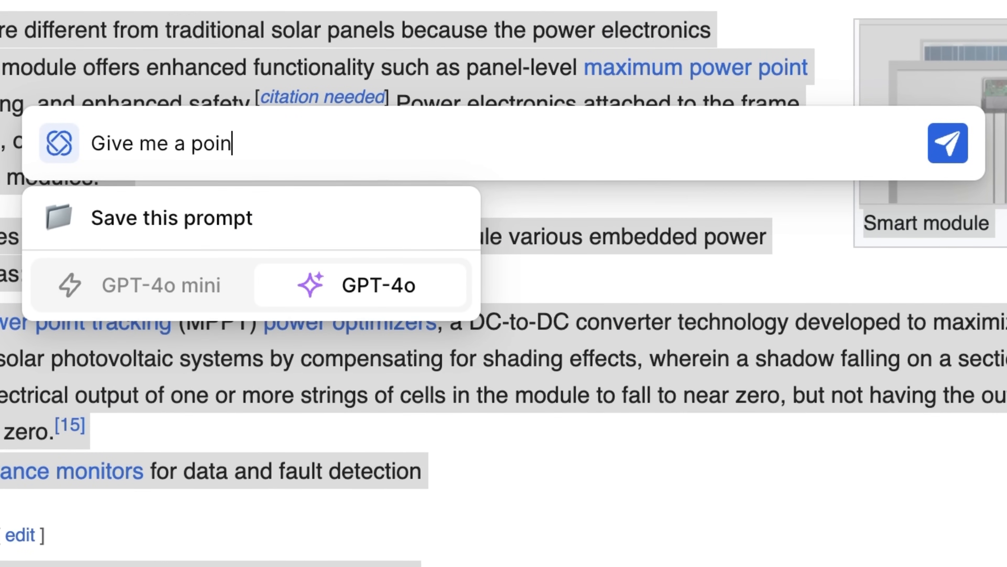
left_click(947, 143)
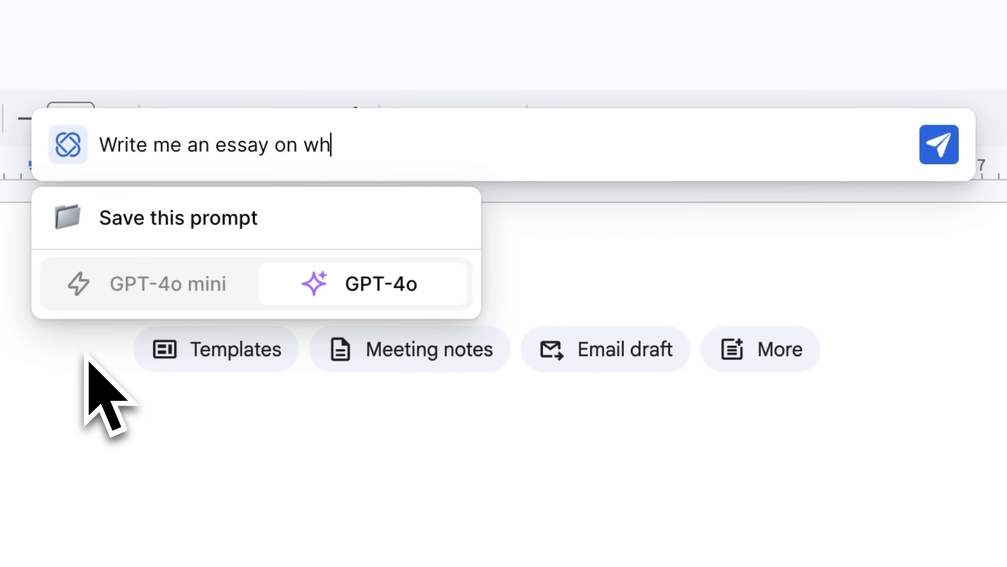
Send the essay request to GPT-4o so it starts writing into the blank document
left_click(939, 144)
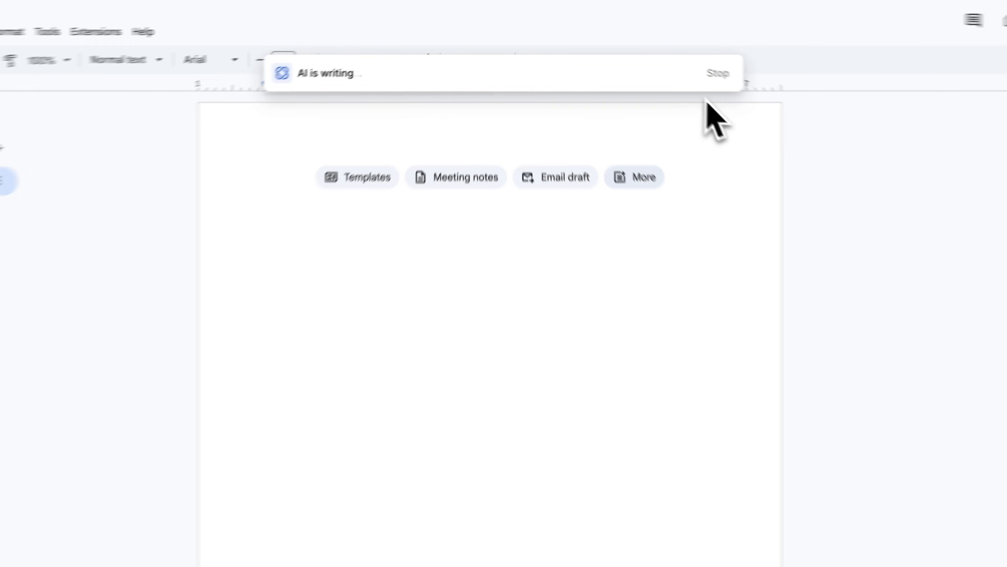